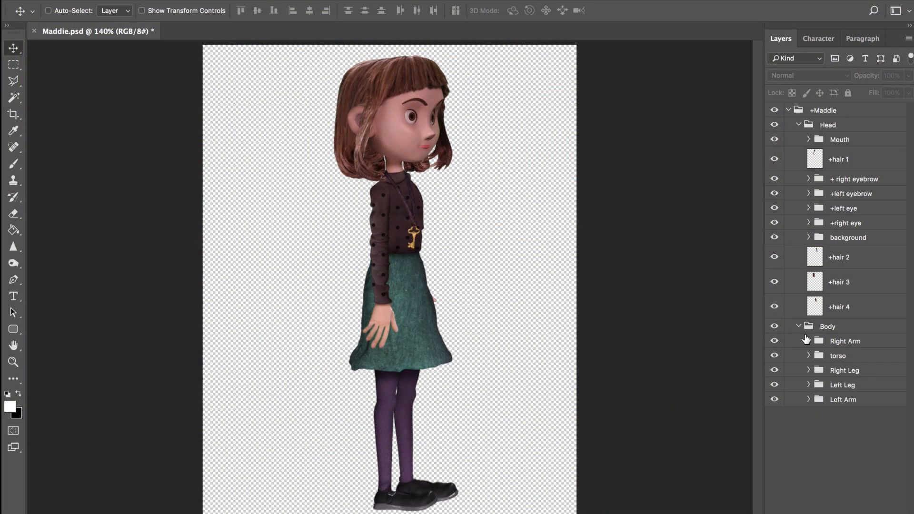
Collapse the Head group and expand the Body group in the Layers panel
click(799, 124)
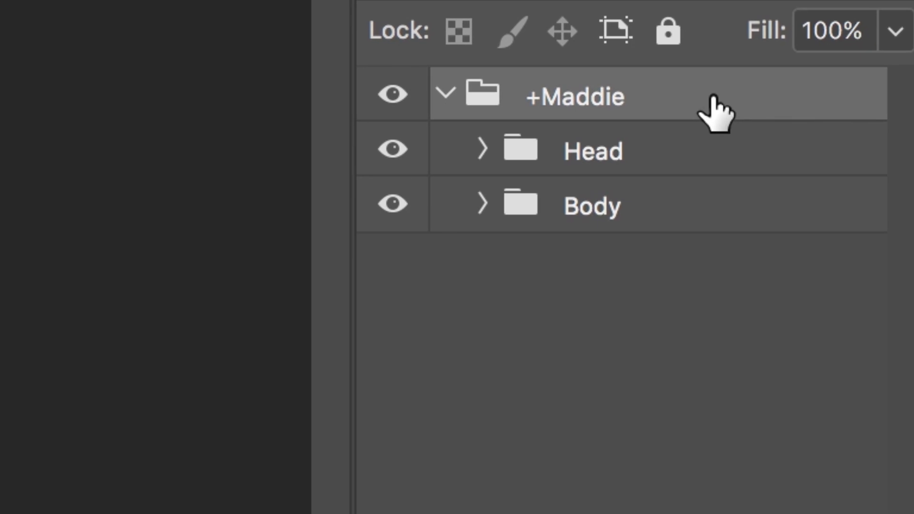
mouse_move(706, 163)
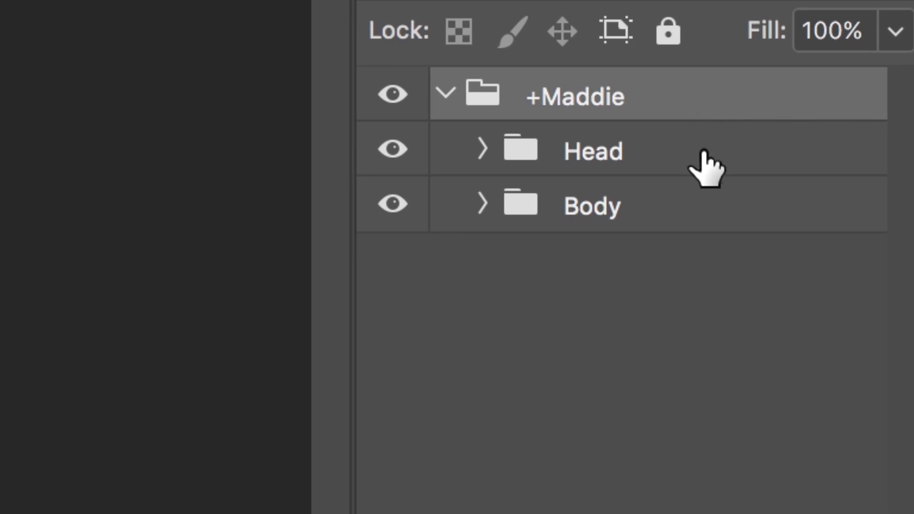
click(592, 204)
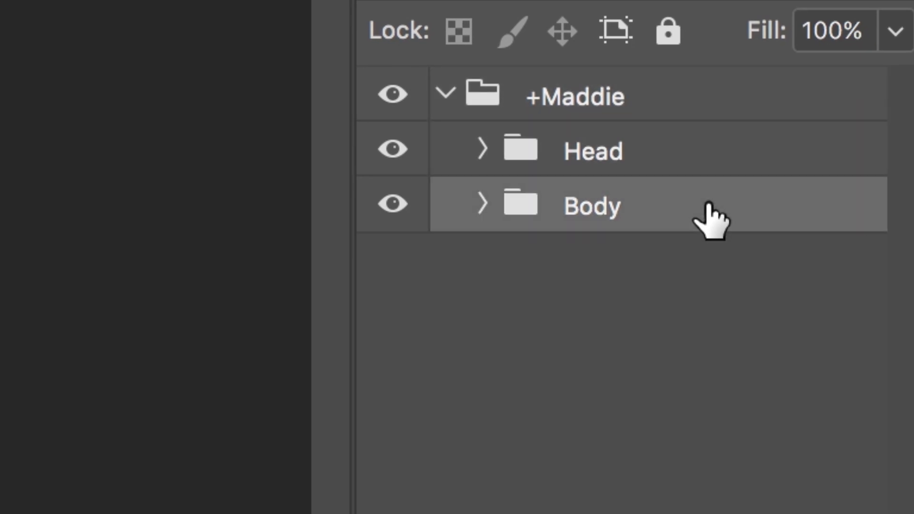
click(480, 205)
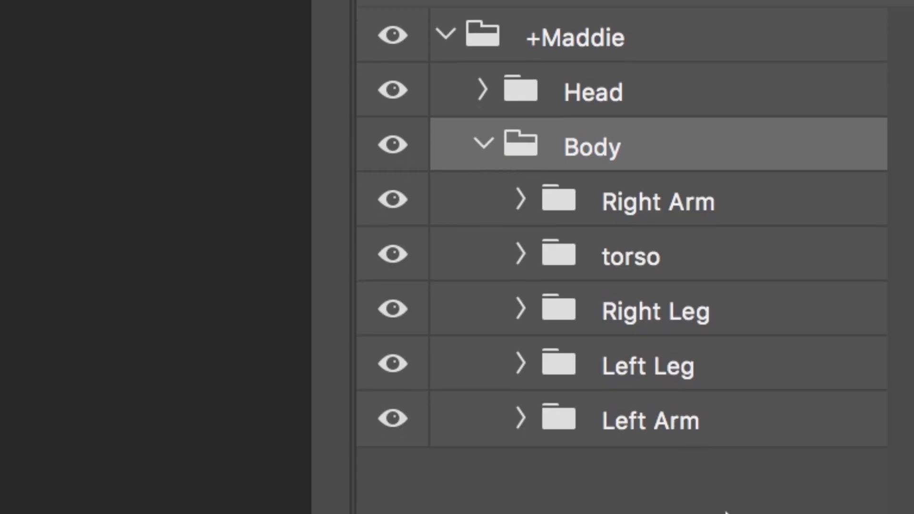
Rename the Right Arm, Right Leg, Left Leg and Left Arm groups with a leading '+'
click(650, 420)
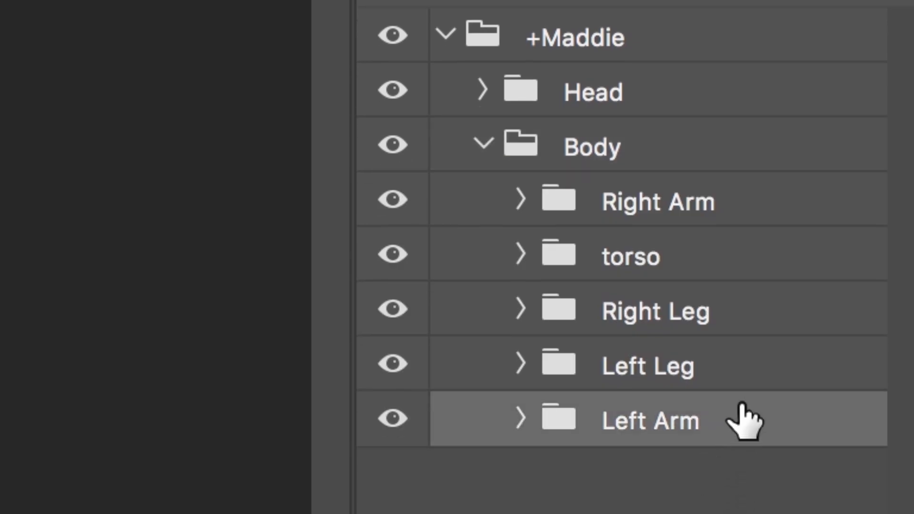
click(656, 311)
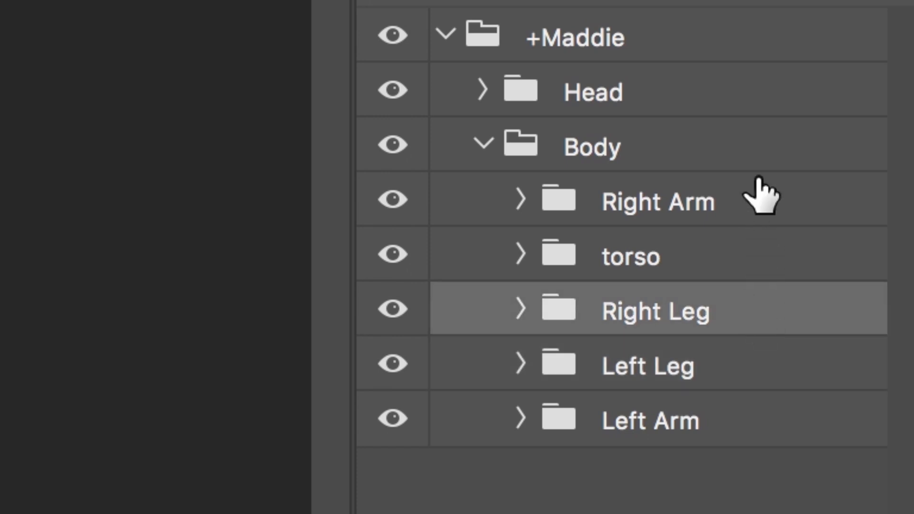
click(657, 201)
text(+)
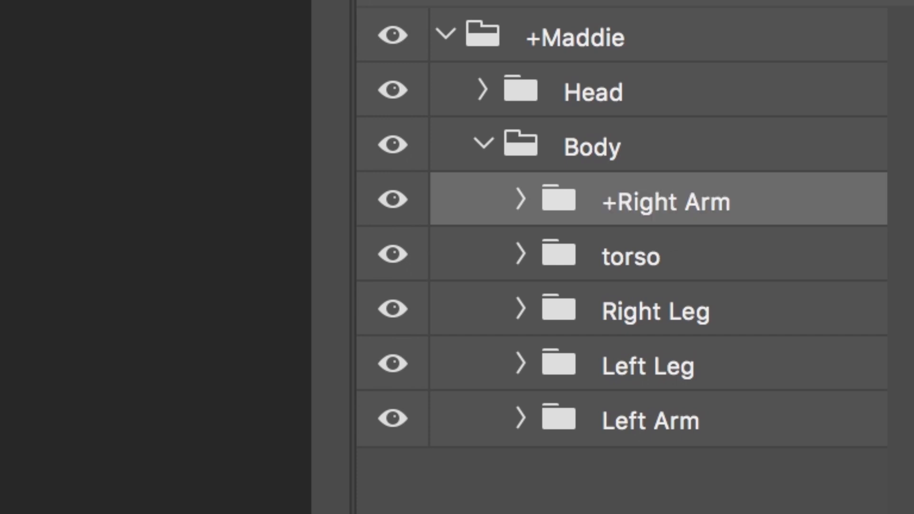
double_click(654, 309)
text(+)
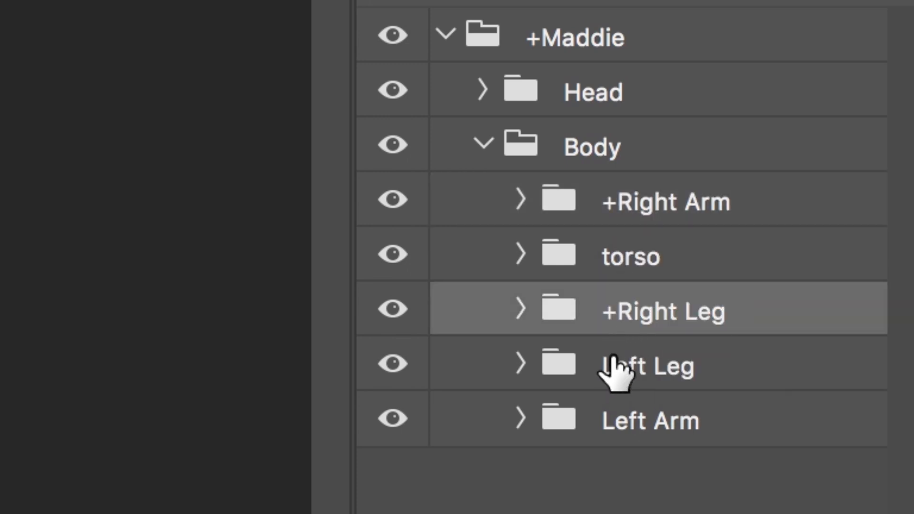
click(646, 366)
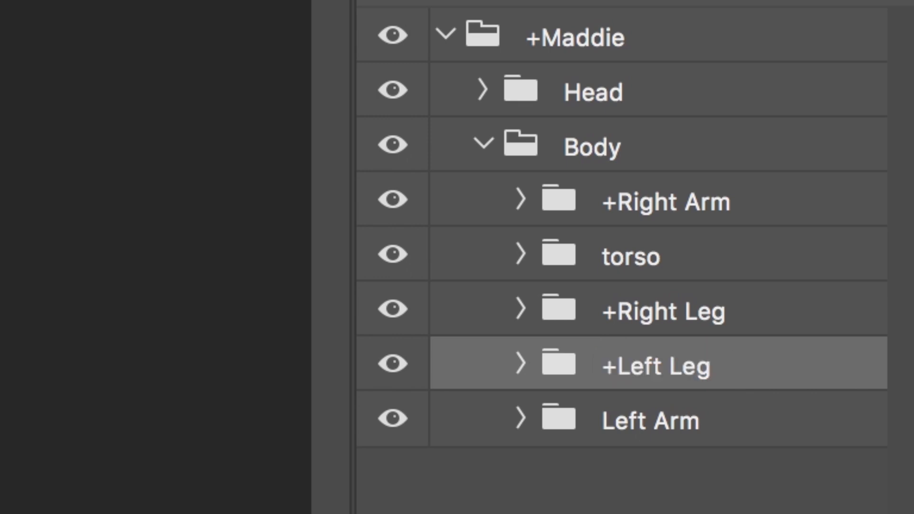
double_click(650, 421)
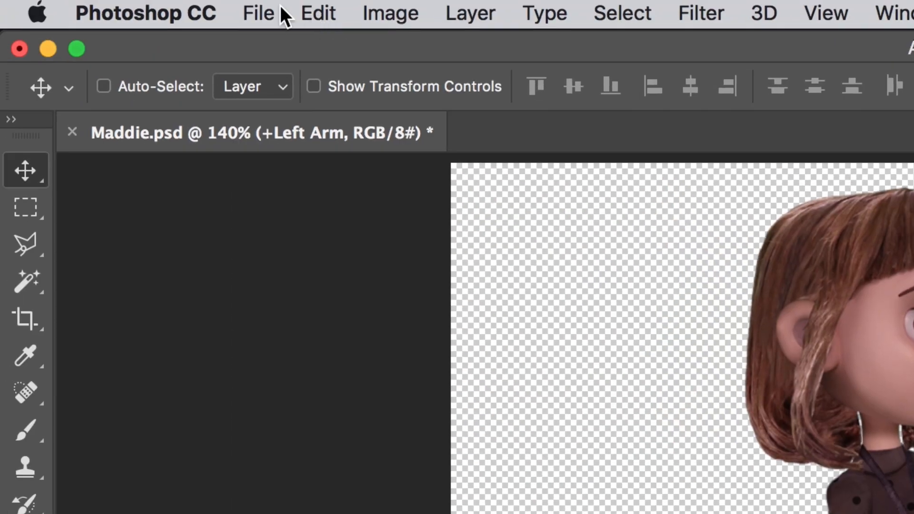
Save the renamed Photoshop file and import Maddie.psd into Character Animator
click(258, 13)
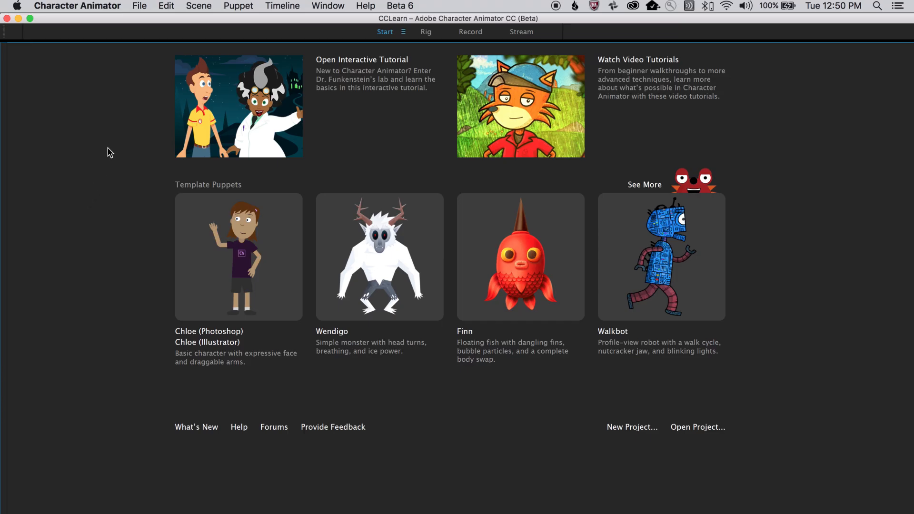
click(138, 5)
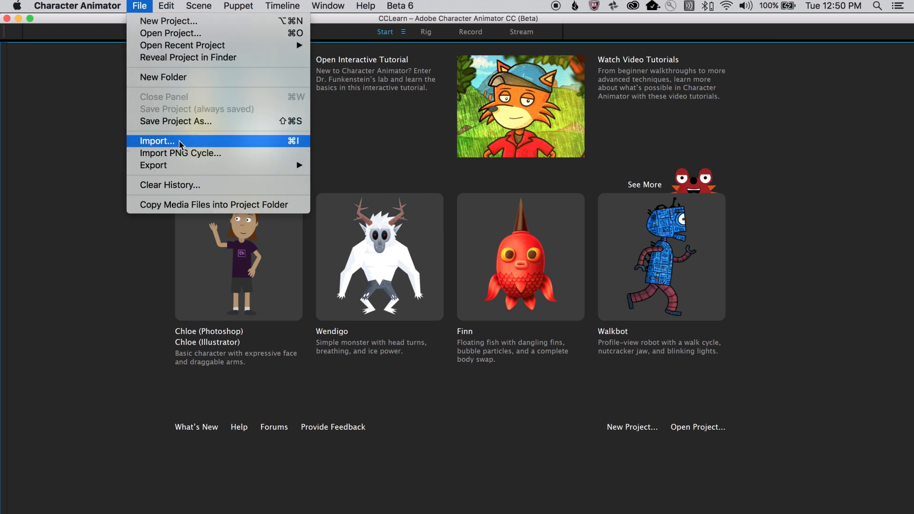
click(156, 141)
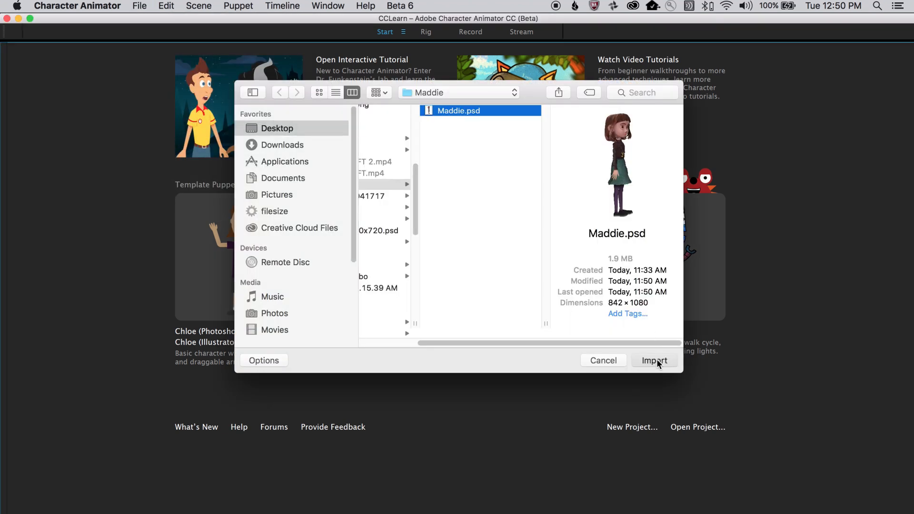
click(654, 360)
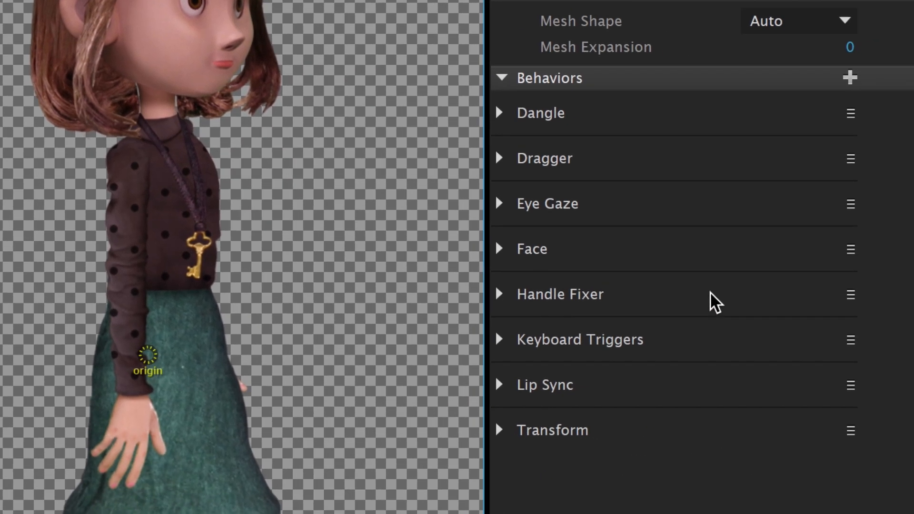
mouse_move(716, 305)
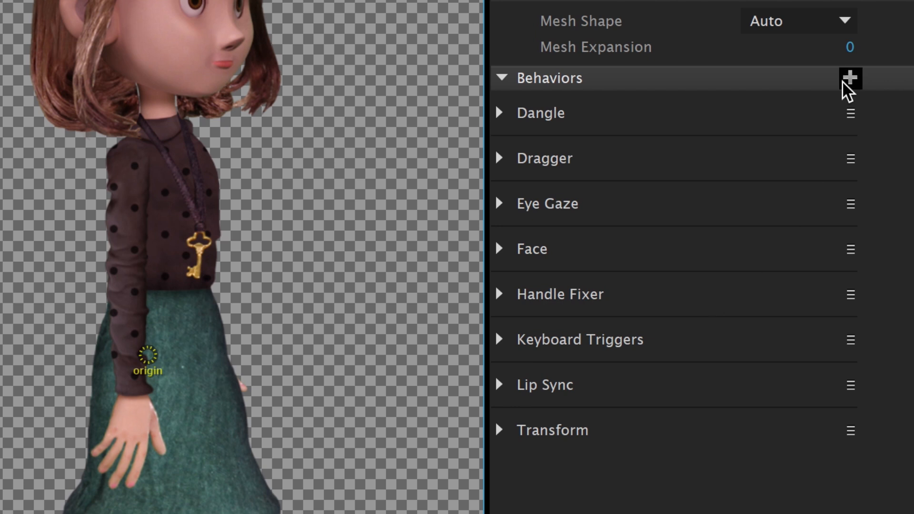
Add the Walk behavior to Maddie from the Behaviors list
click(850, 78)
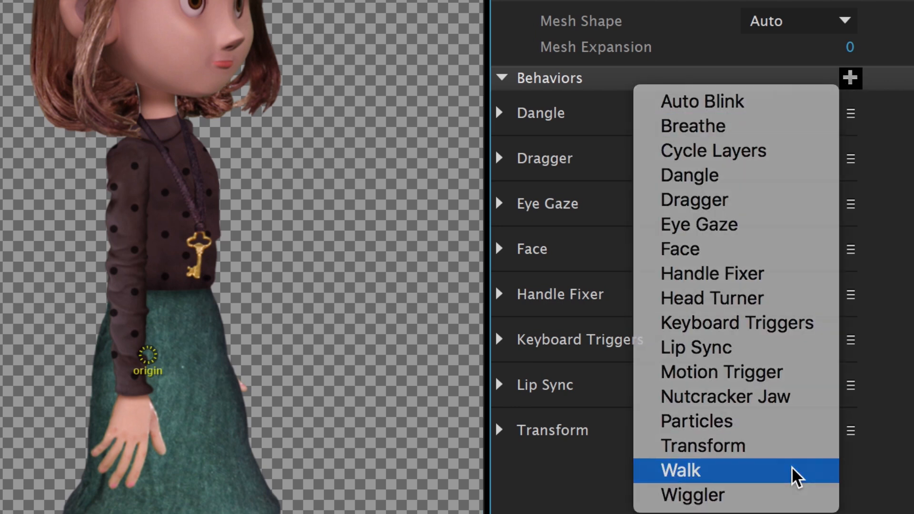
click(678, 470)
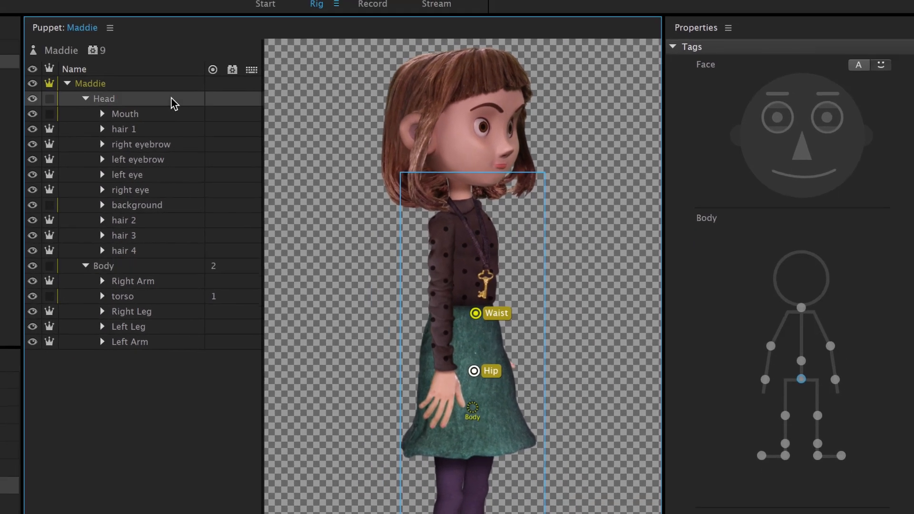
Select Maddie's Head group in the Puppet panel after tagging the body
click(103, 98)
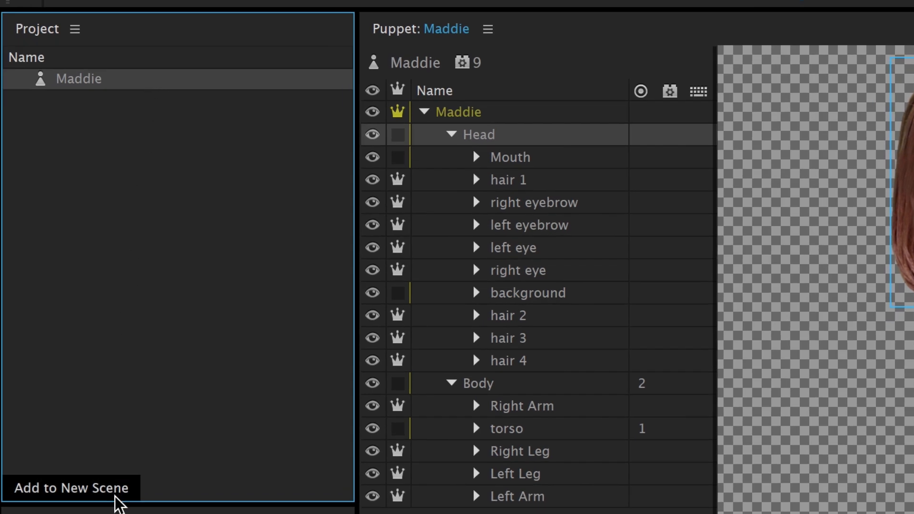
Create Scene – Maddie containing the Maddie puppet
click(71, 489)
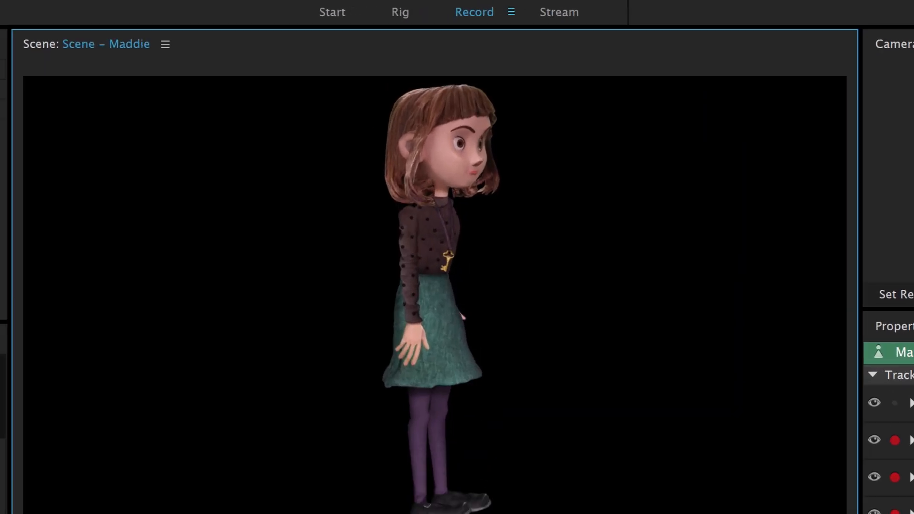
Return to rigging and set the Right Leg's attach style to Hinge
click(400, 12)
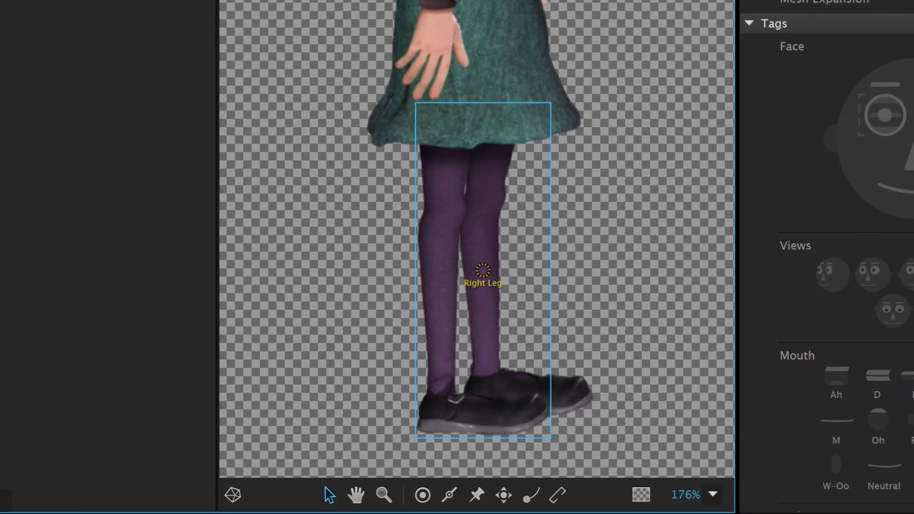
click(555, 496)
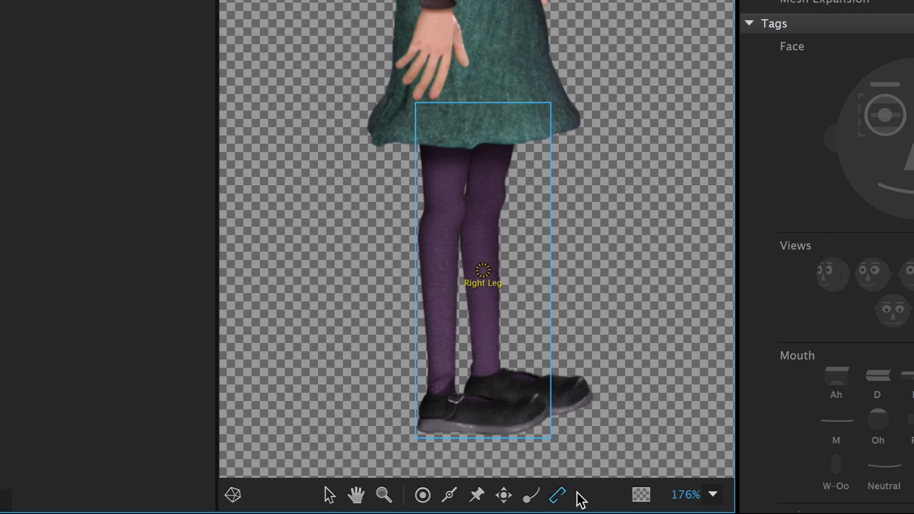
mouse_move(577, 481)
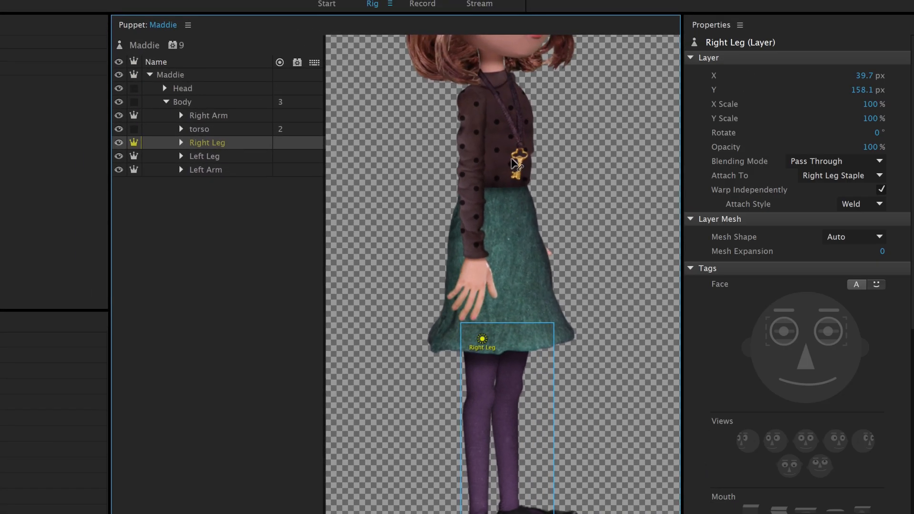
click(857, 205)
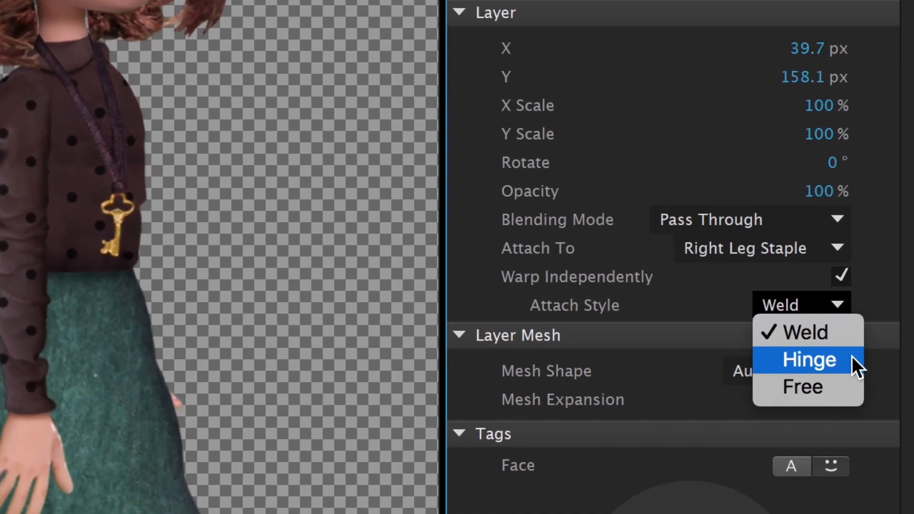
click(806, 360)
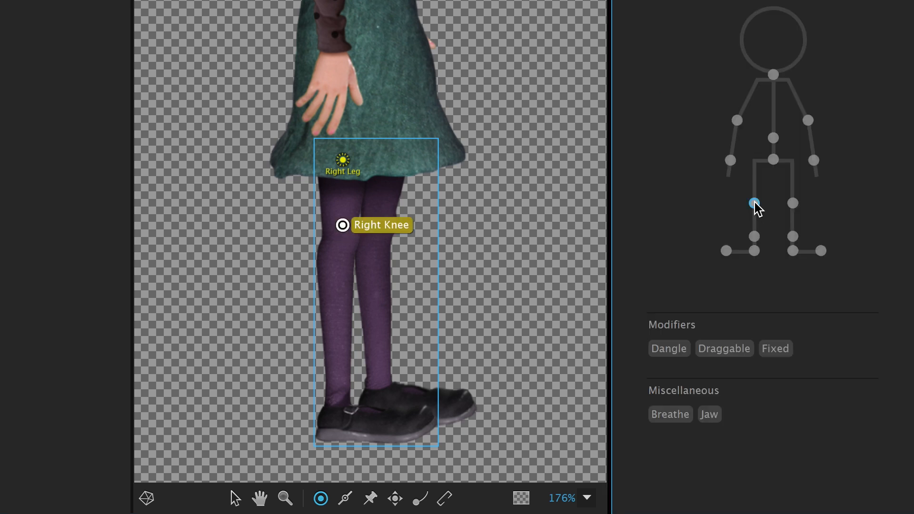
Add a right ankle handle and tag the Right Ankle and heel handles
click(756, 203)
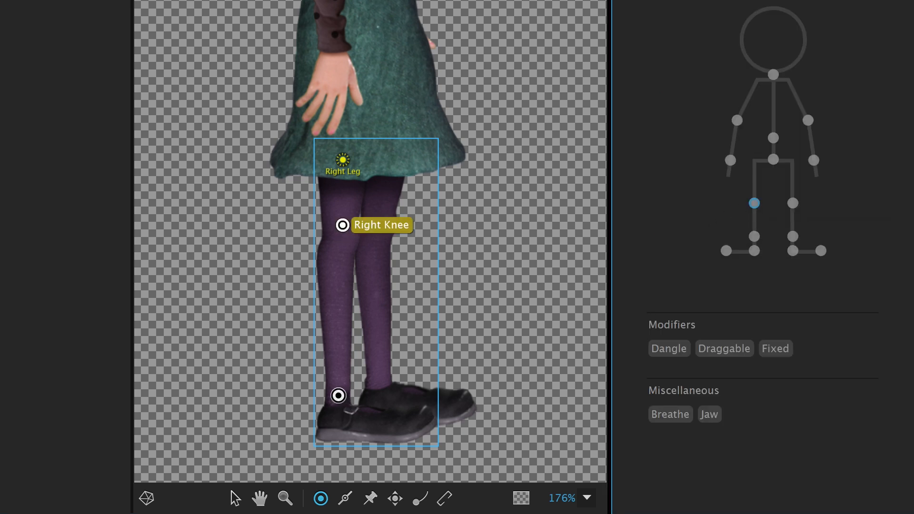
click(338, 395)
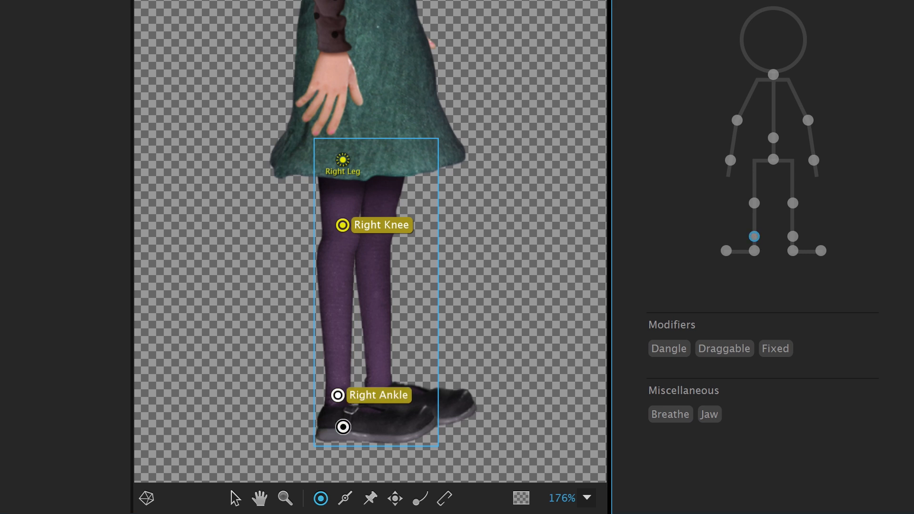
click(342, 427)
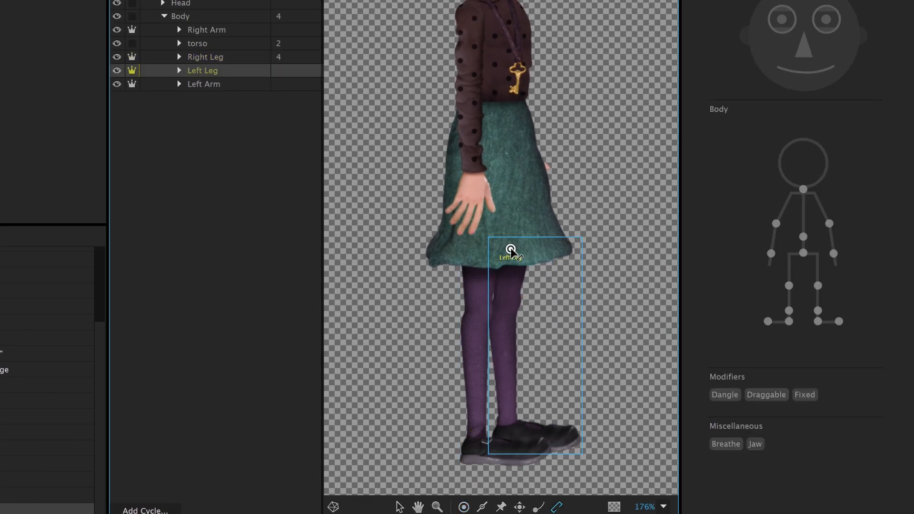
Select the Left Leg group and tag its shoe handle as the heel
click(203, 70)
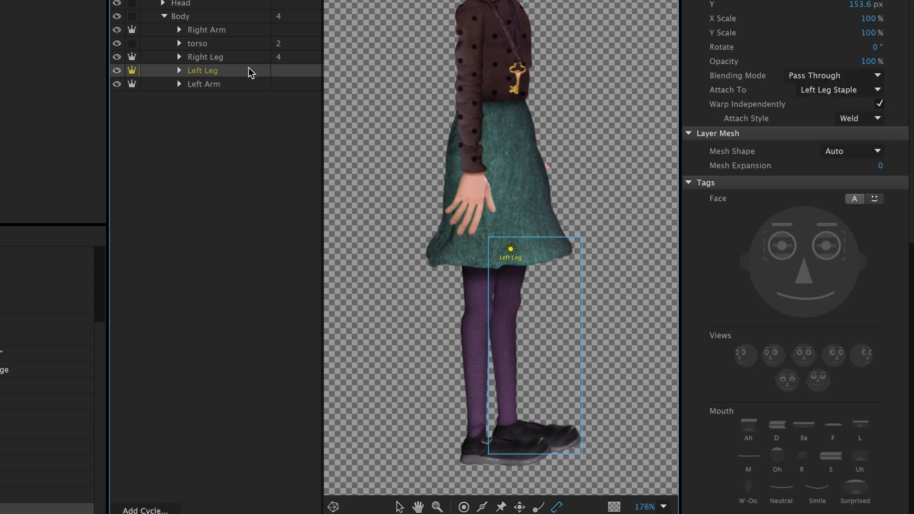
click(857, 119)
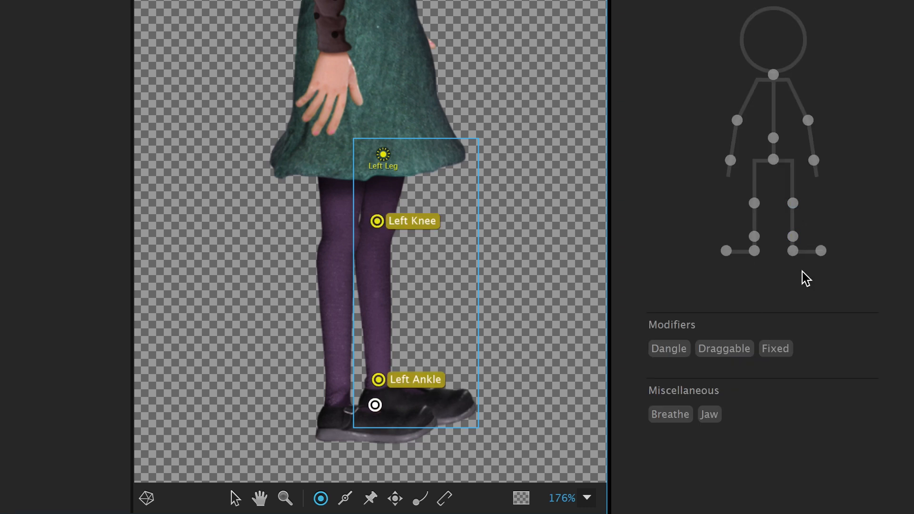
click(374, 405)
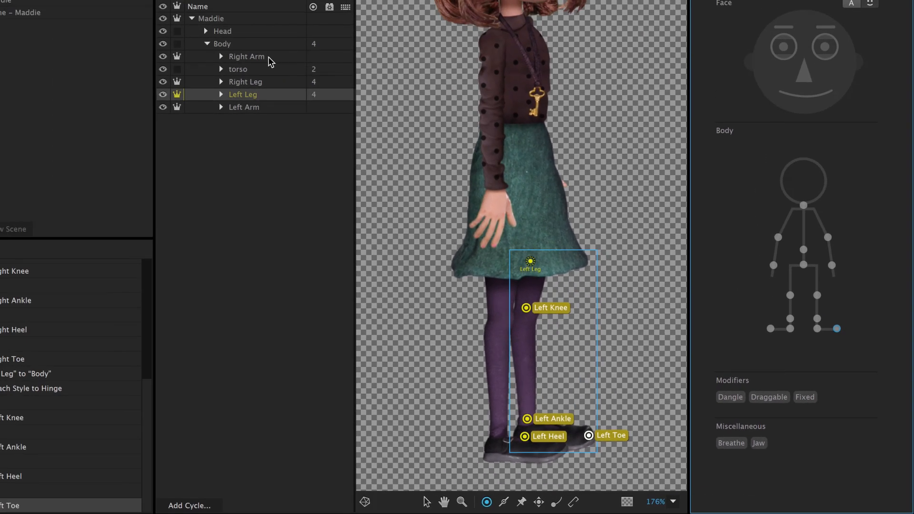
Set both arms' attach style and tag the right arm's Right Wrist handle
click(246, 56)
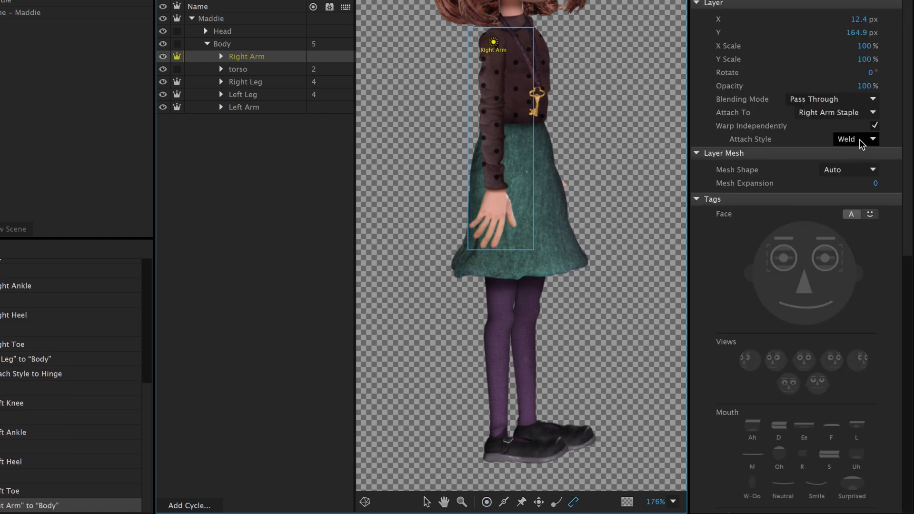
click(852, 139)
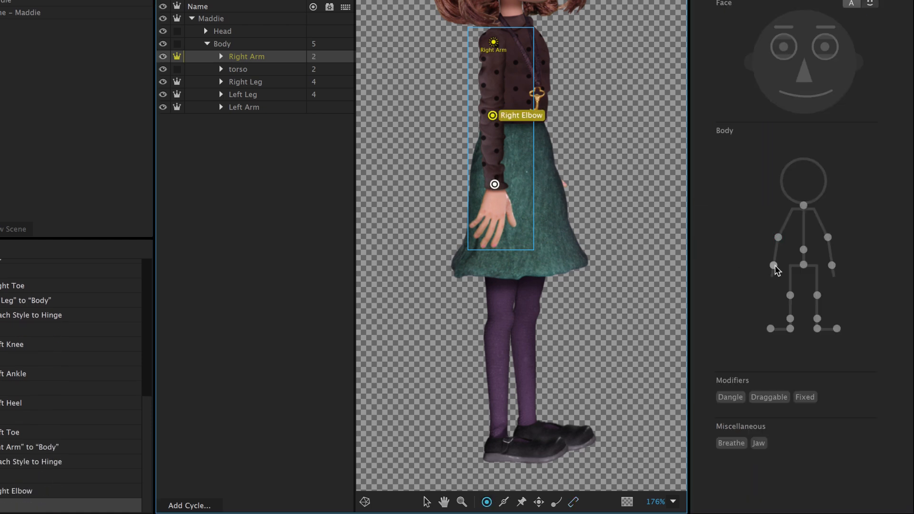
click(495, 183)
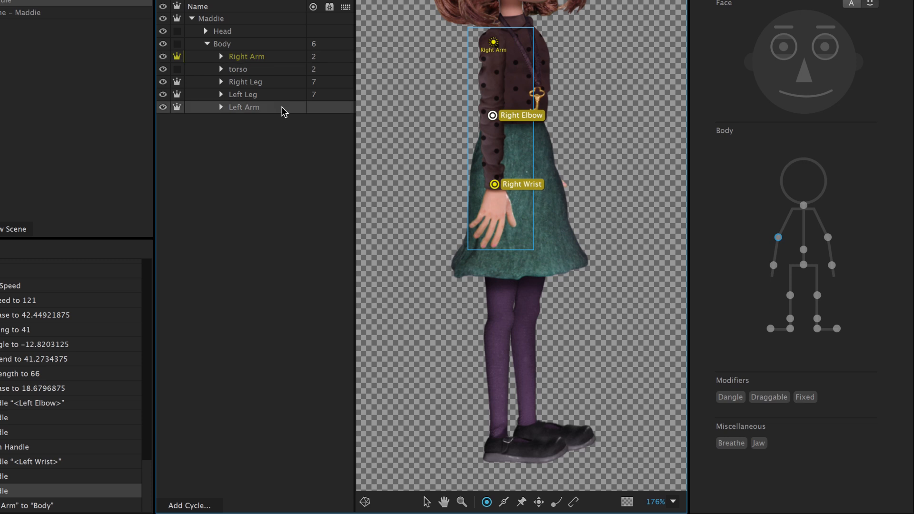
click(243, 107)
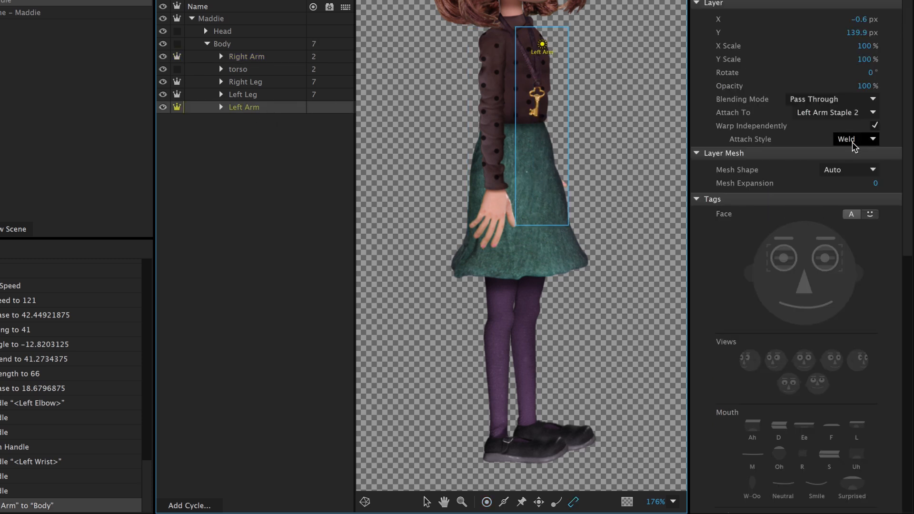
click(855, 138)
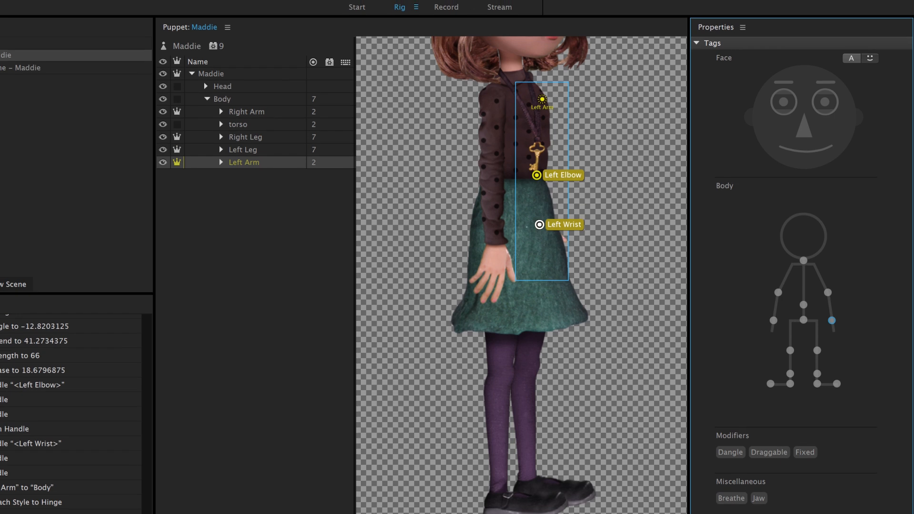
Switch to the Record workspace and set the Walk style to Strut
click(446, 7)
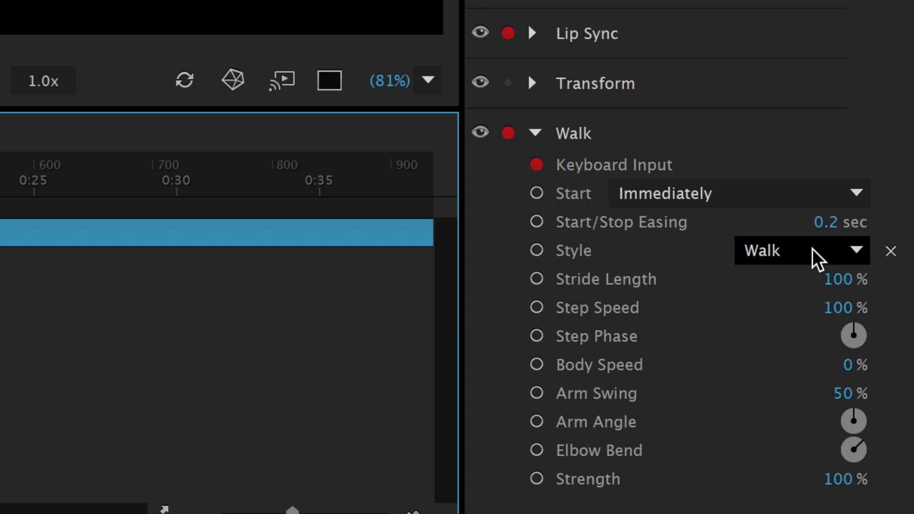
click(802, 250)
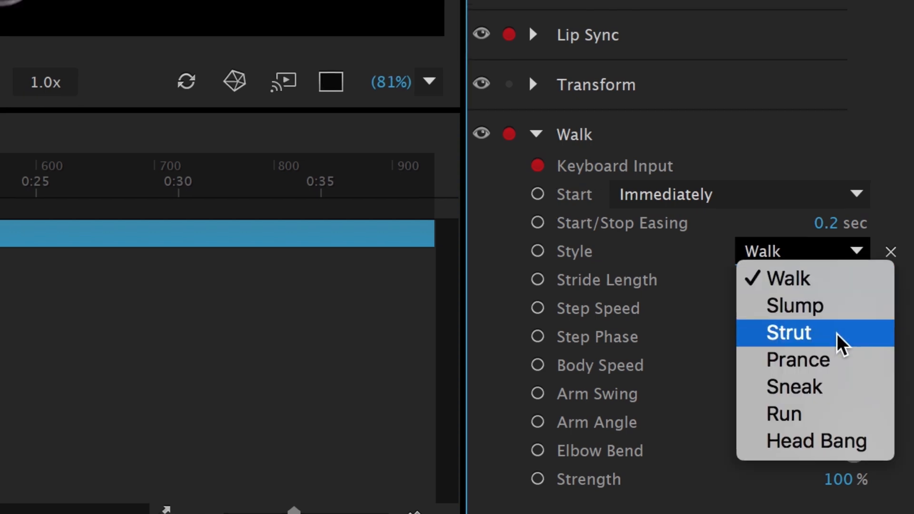
click(789, 333)
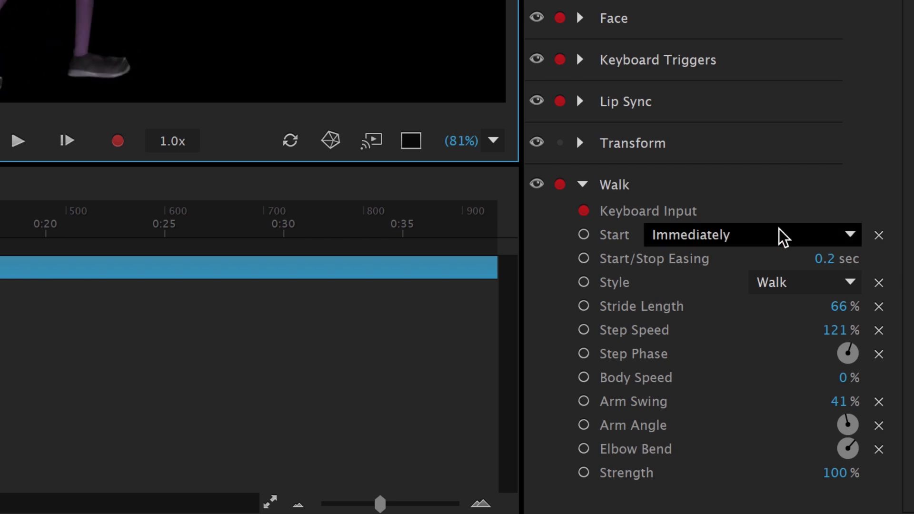
Set Walk to start With Left & Right Arrow Keys and lower Body Speed to 85%
click(746, 234)
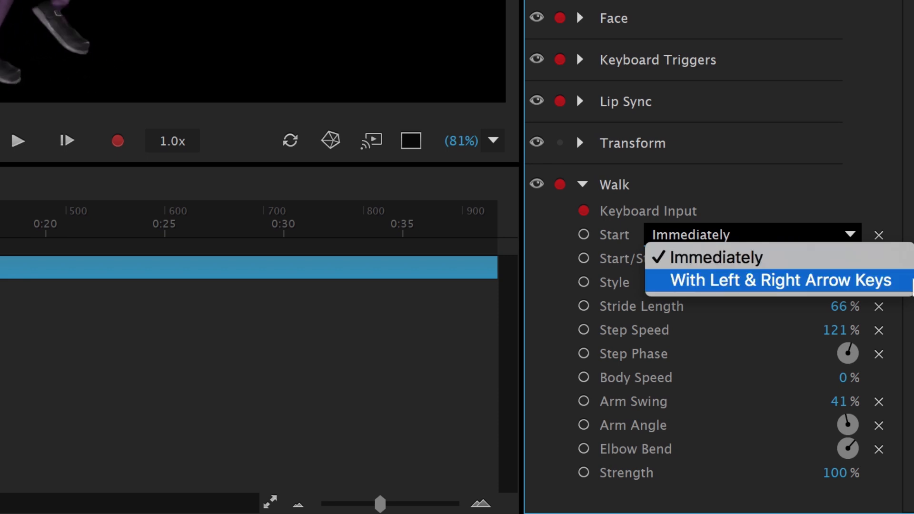
click(777, 280)
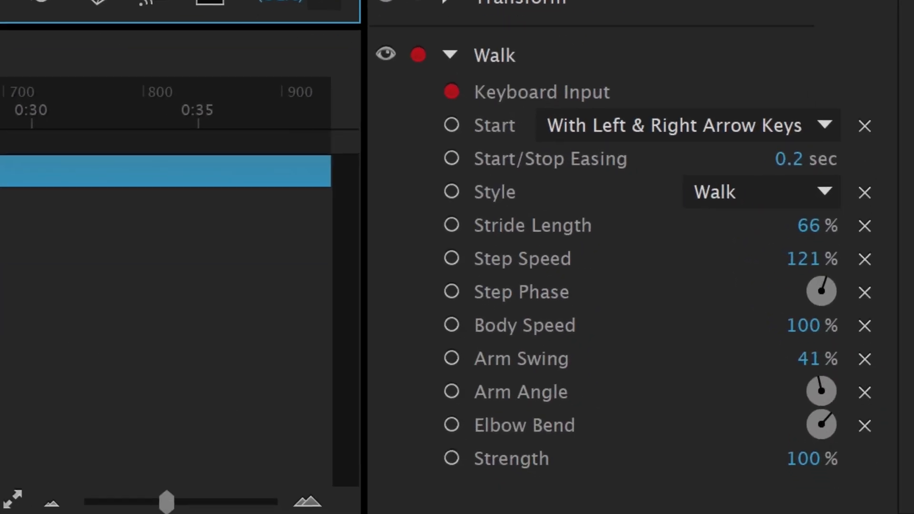
click(810, 325)
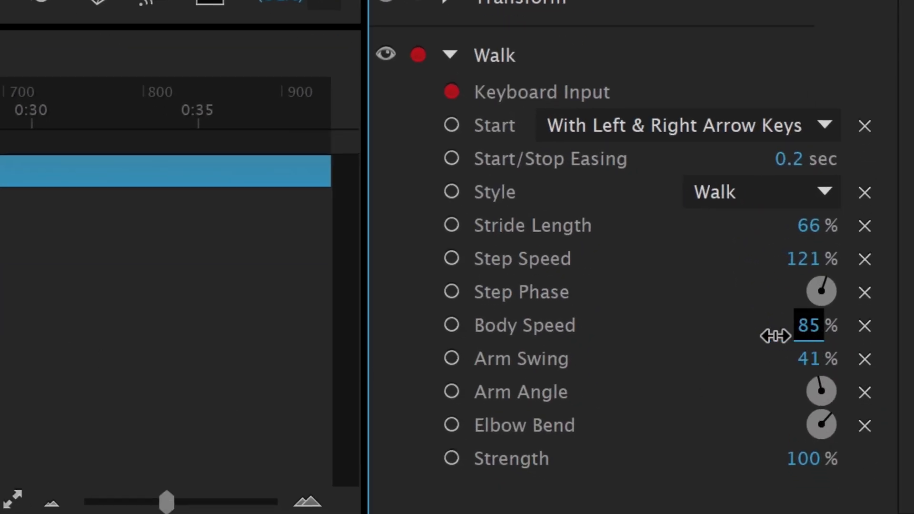
drag(809, 325, 808, 374)
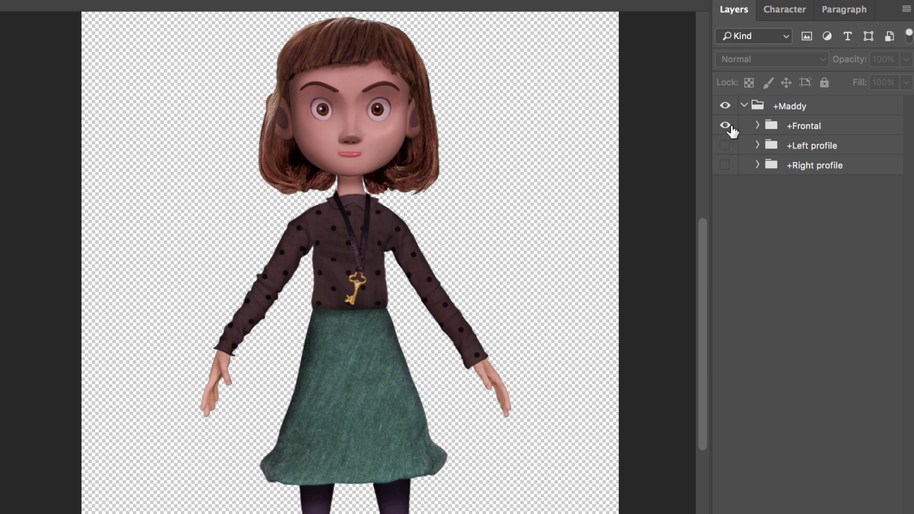
Hide Maddy's Frontal group, show the Right profile group, and expand it to reveal Head and Body
click(725, 165)
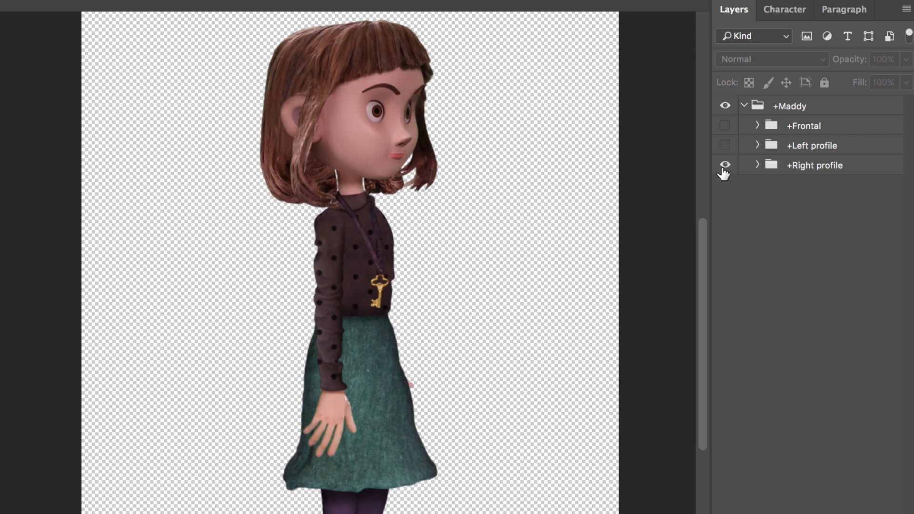
click(758, 165)
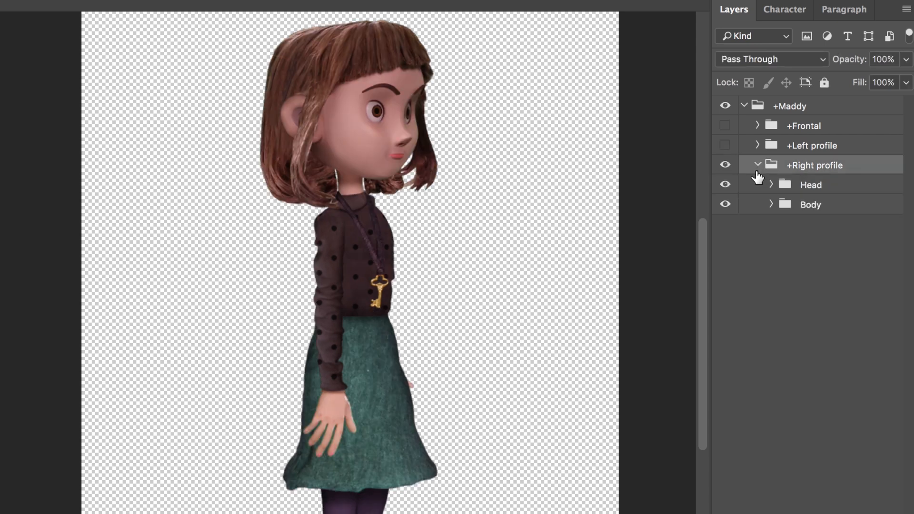
click(771, 184)
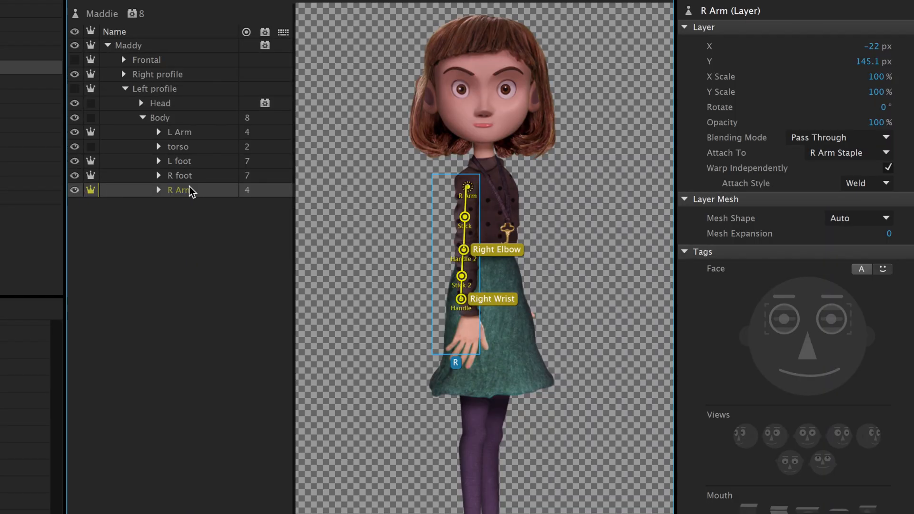
Inspect the R foot and L foot layers' hinge attachment and tagged knee handles
click(179, 176)
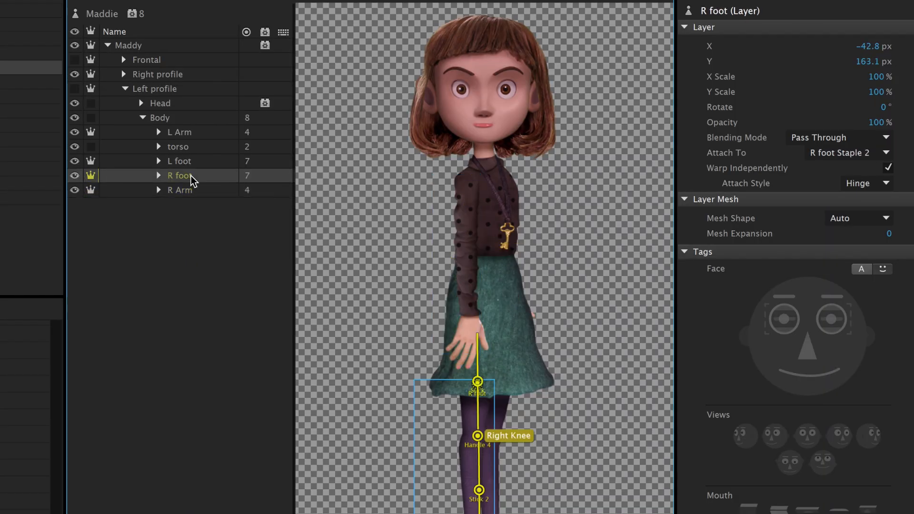
click(179, 161)
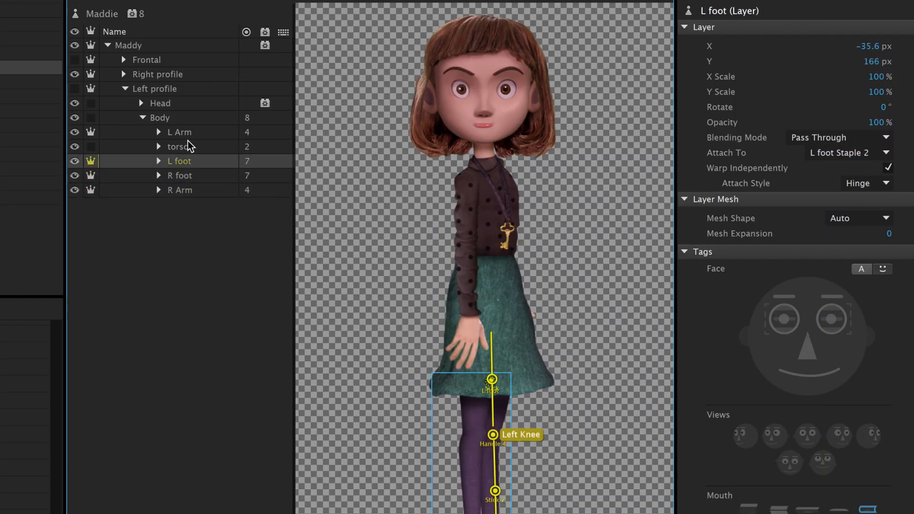